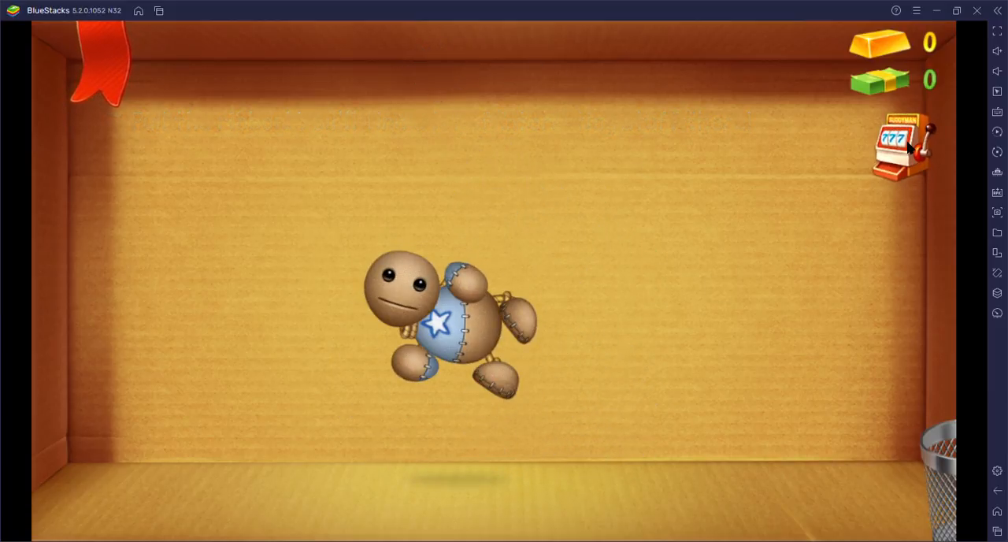
# Launch Buddy Lucky Slots from the slot machine icon under the money counters
pyautogui.click(904, 148)
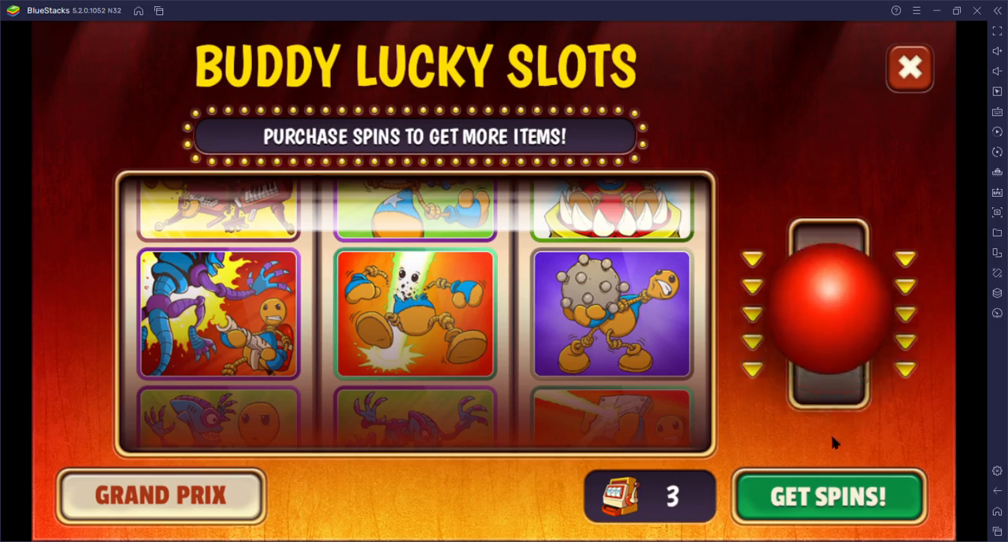
# Spin all three times, claim the won card with Cool, until the Sorry no-spins popup appears
pyautogui.click(825, 307)
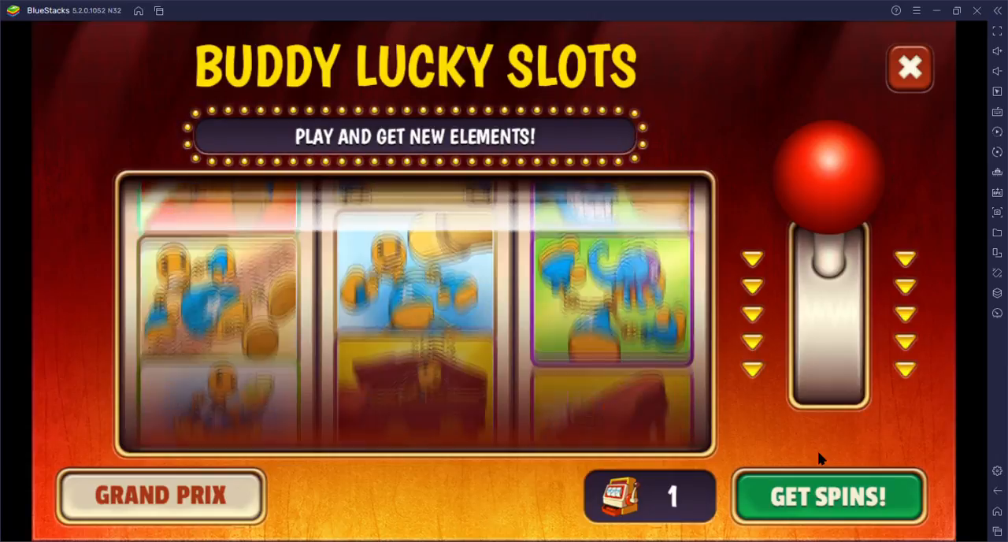
pyautogui.click(828, 496)
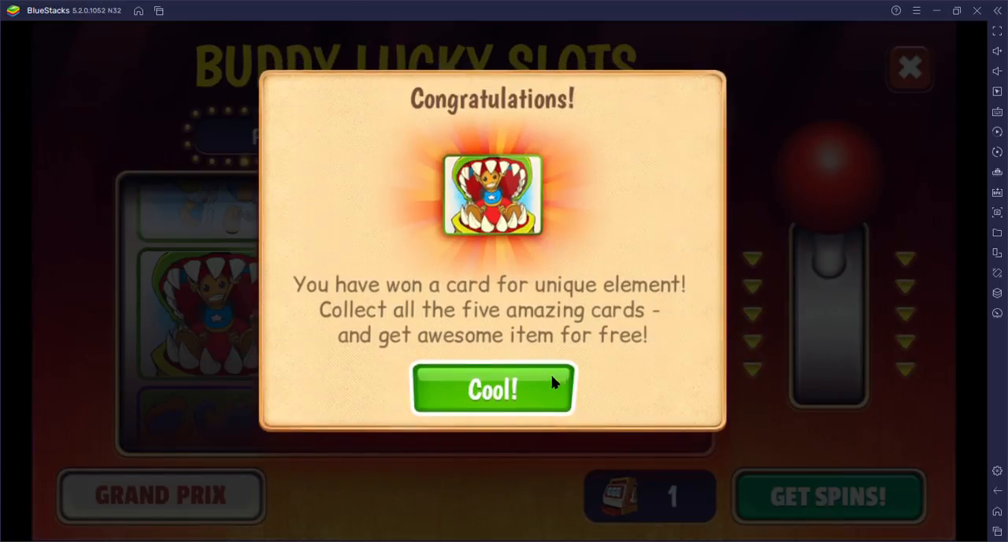
pyautogui.click(492, 389)
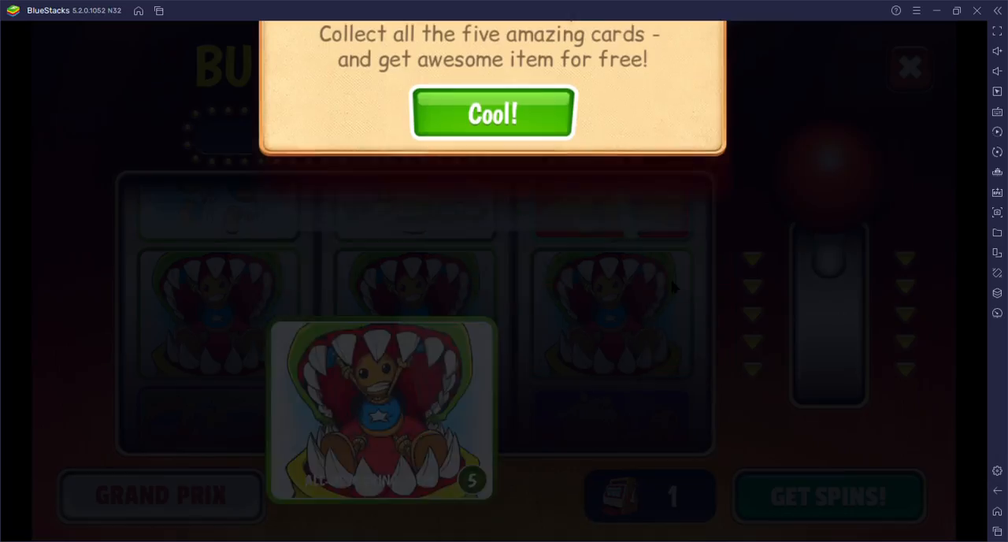
pyautogui.click(492, 114)
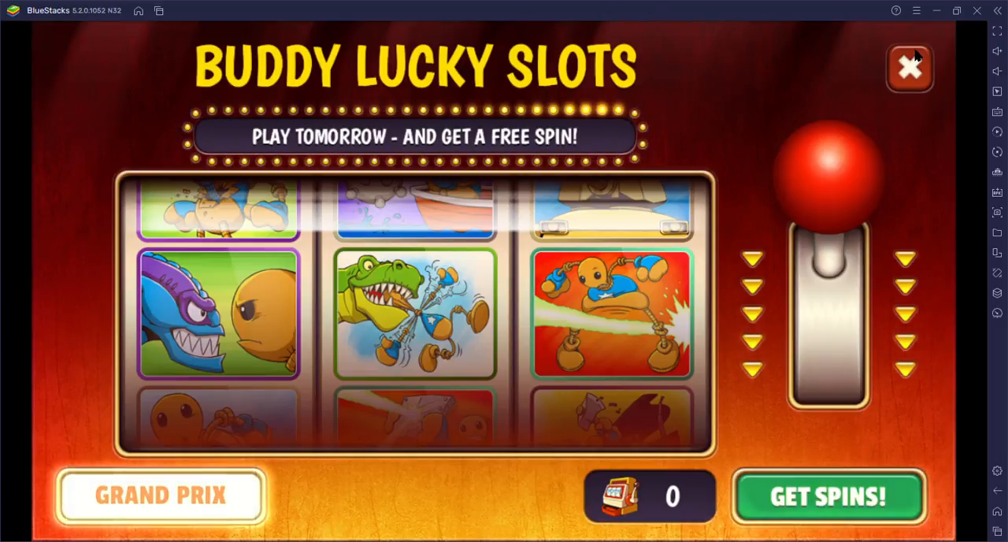
pyautogui.moveTo(825, 161); pyautogui.dragTo(825, 349)
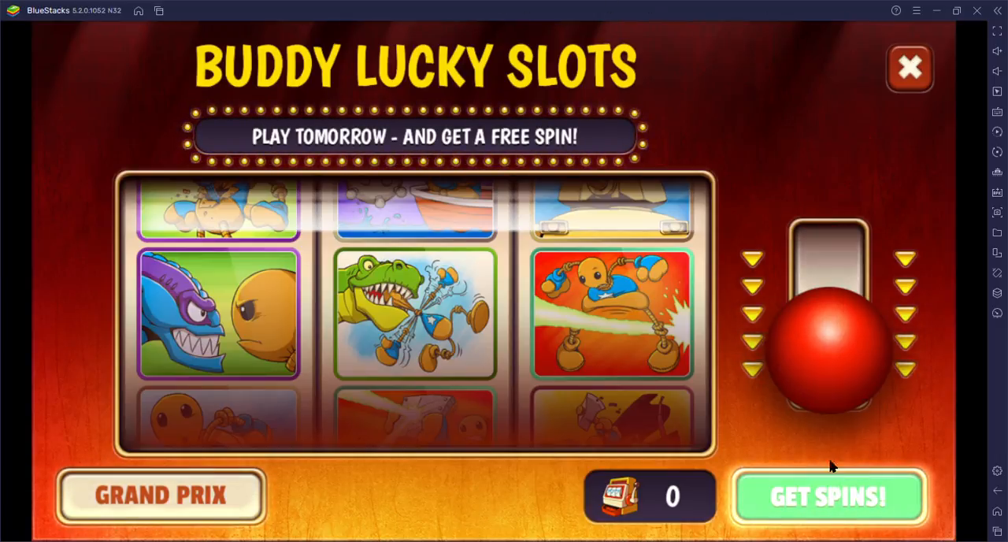
pyautogui.click(828, 496)
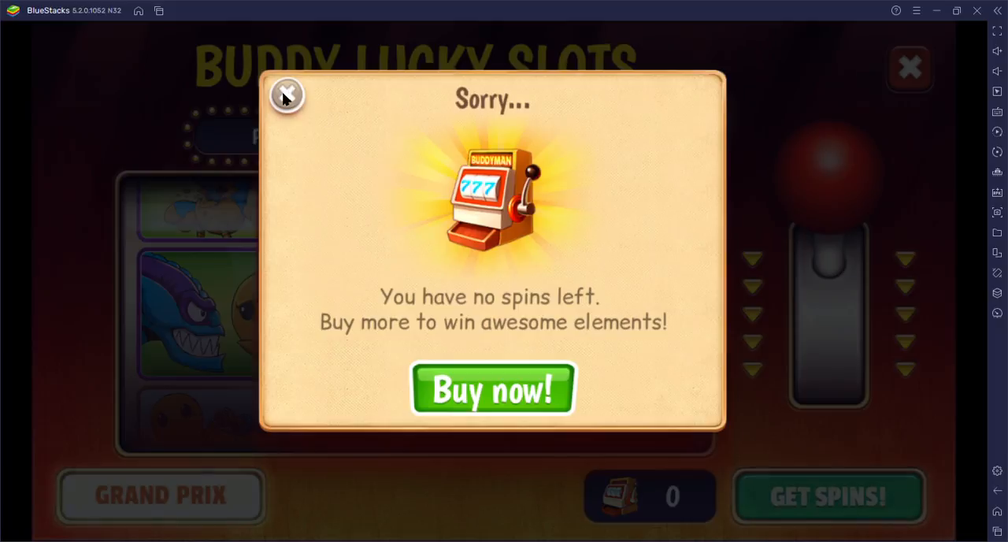
# Close the no-spins-left notice to leave the slots for the Stuff shop
pyautogui.click(287, 94)
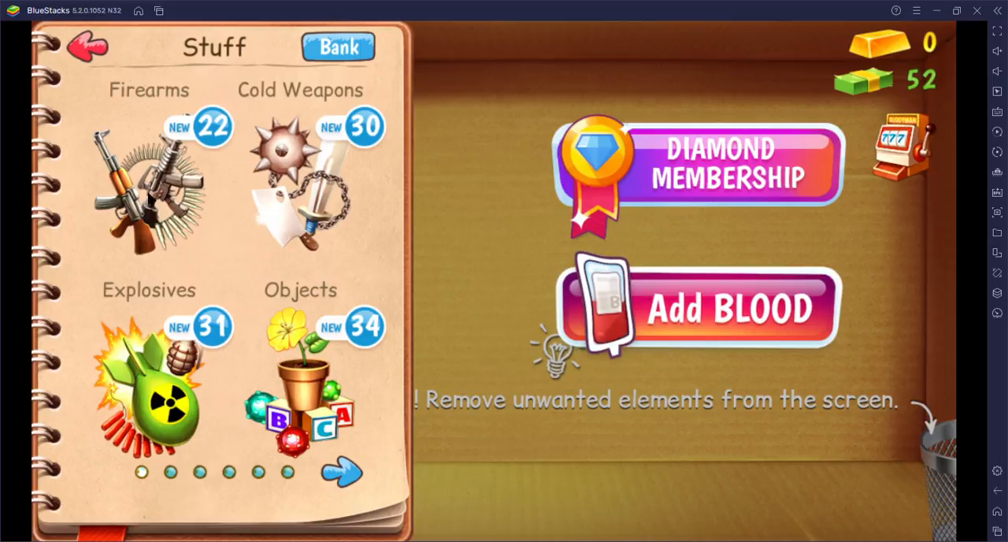
# Browse the Firearms category, then close the shop to return to Buddy's room
pyautogui.click(148, 185)
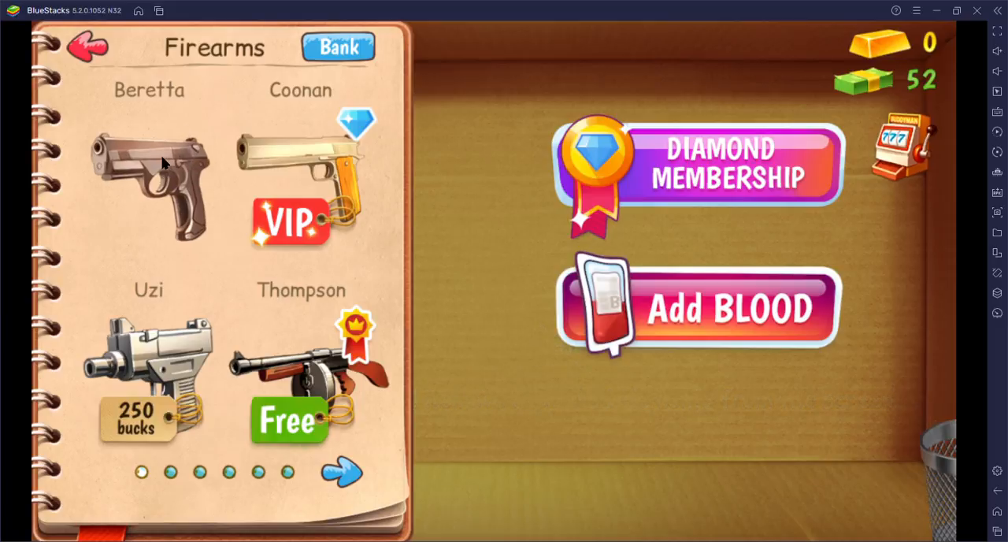
pyautogui.click(89, 44)
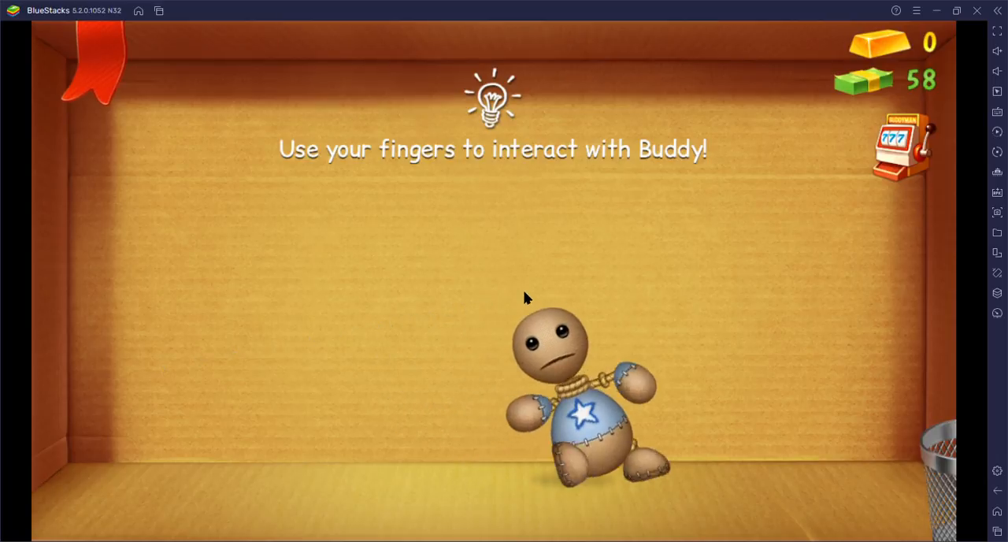
# Fling and punch Buddy around the room to raise bucks from 58 to 62
pyautogui.moveTo(580, 386); pyautogui.dragTo(890, 354)
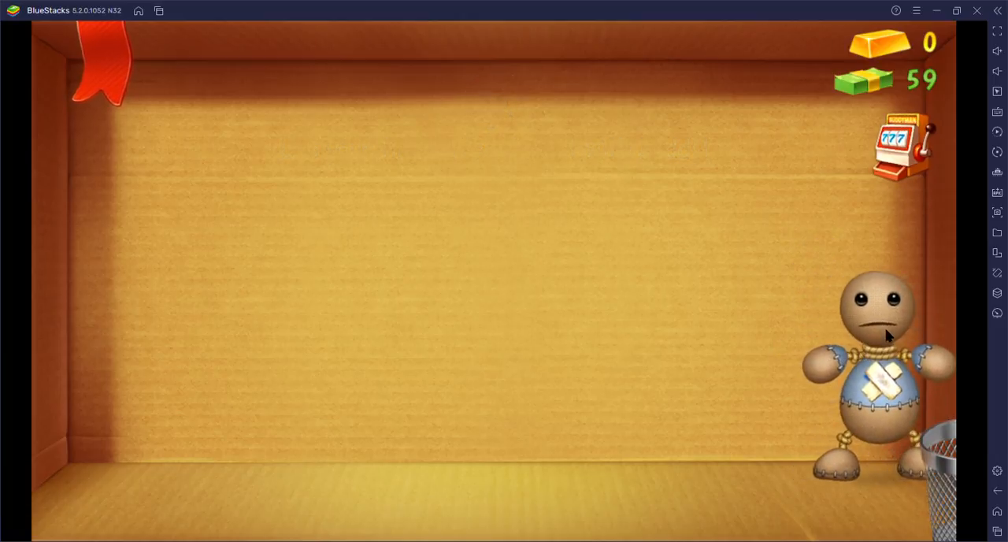
pyautogui.click(874, 339)
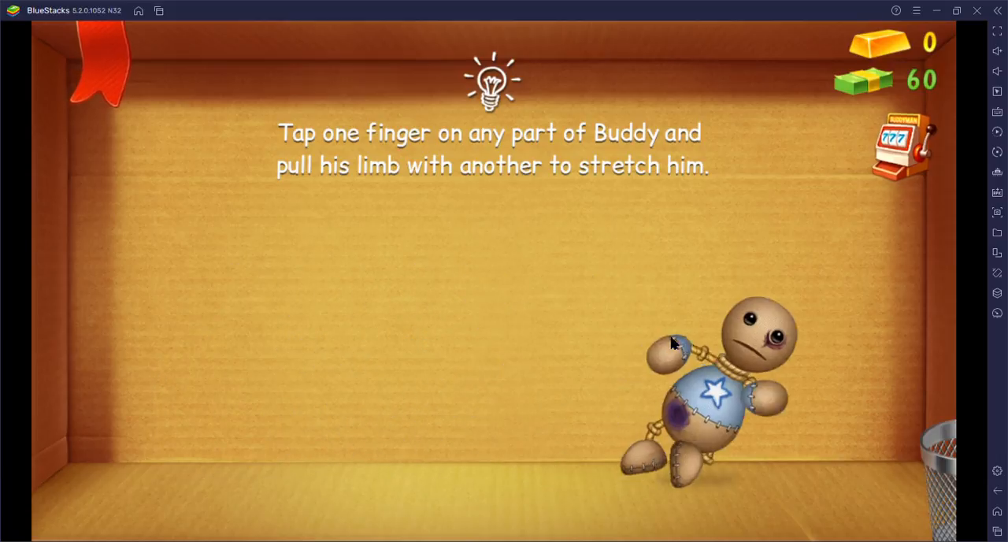
pyautogui.click(674, 345)
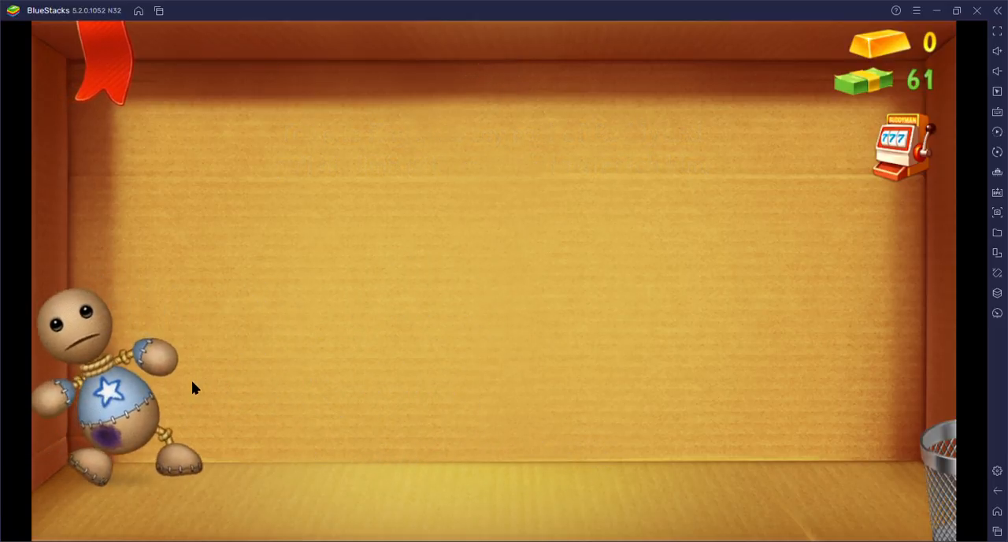
pyautogui.click(118, 401)
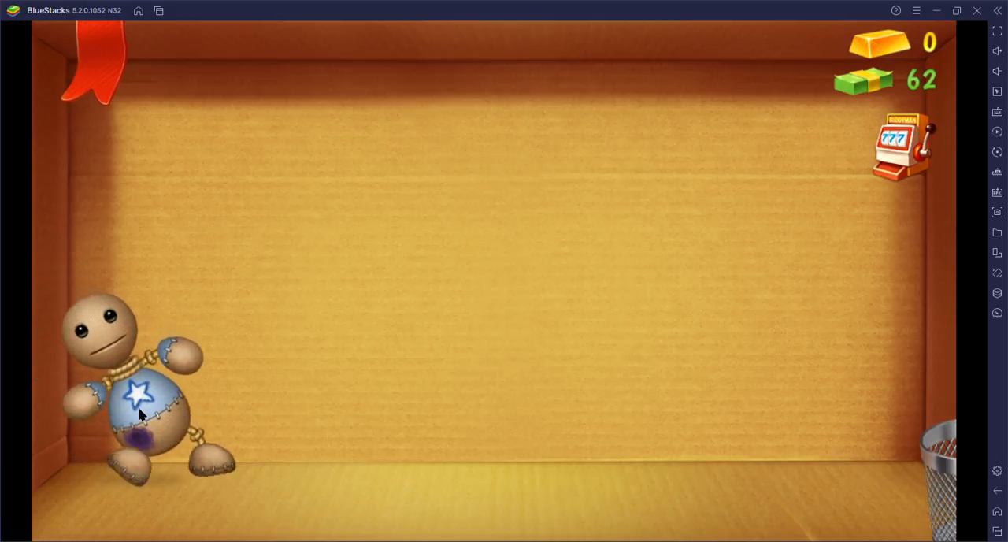
pyautogui.click(142, 413)
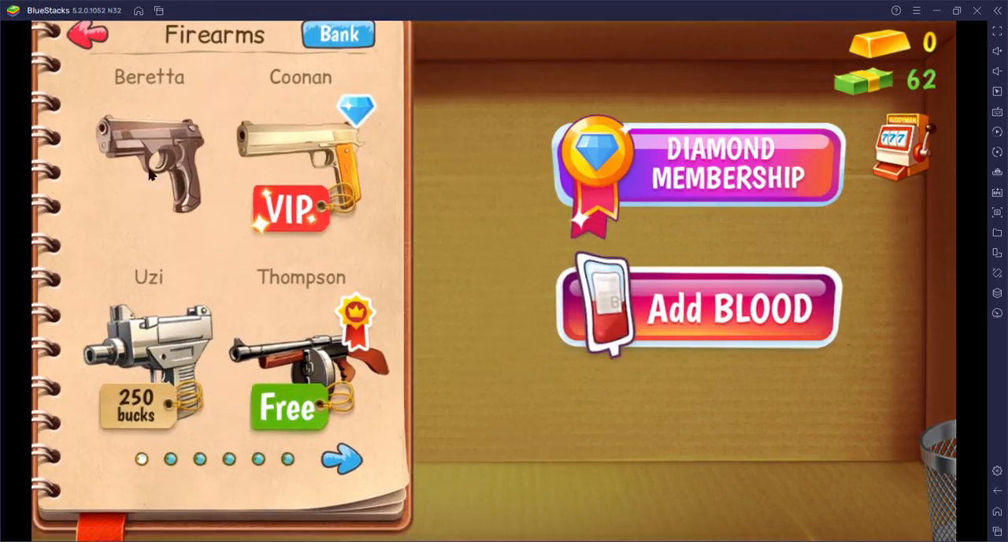
# Return to the Stuff index and page through the Power of Gods items, trying Asteroids
pyautogui.click(86, 34)
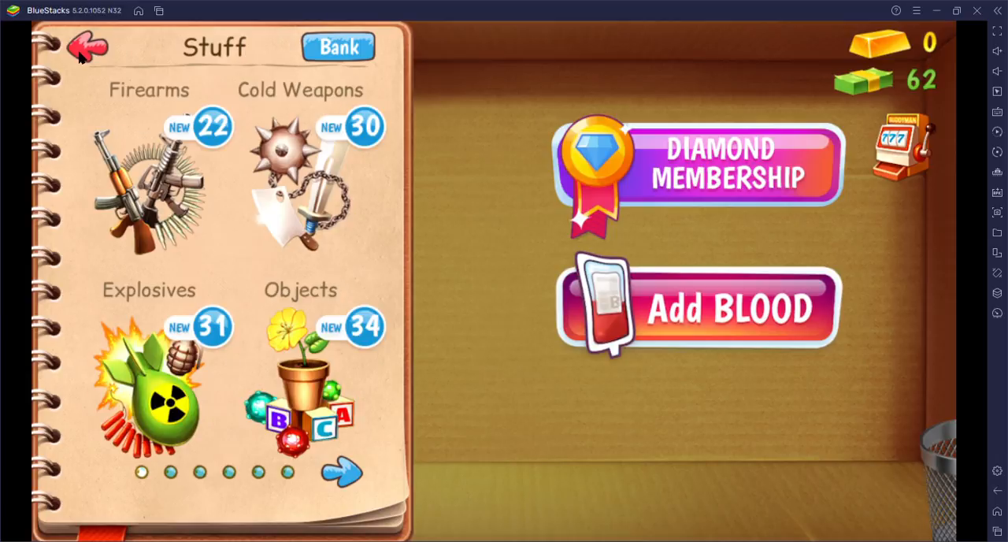
pyautogui.click(341, 472)
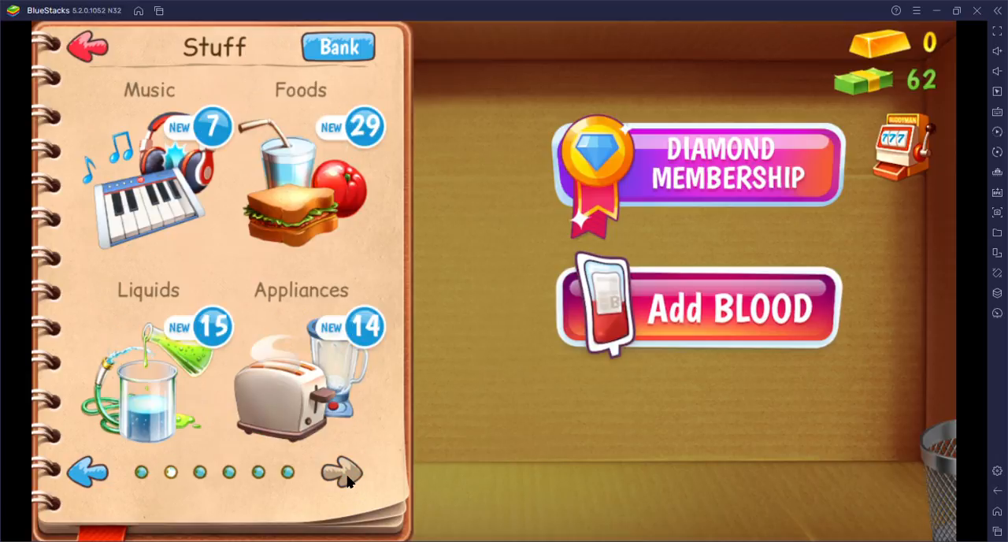
pyautogui.click(341, 473)
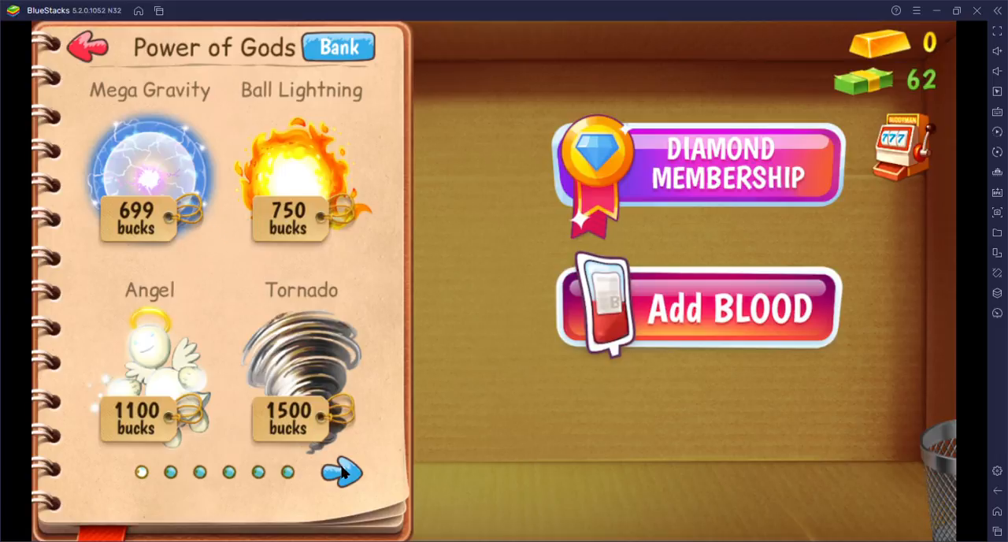
pyautogui.click(342, 473)
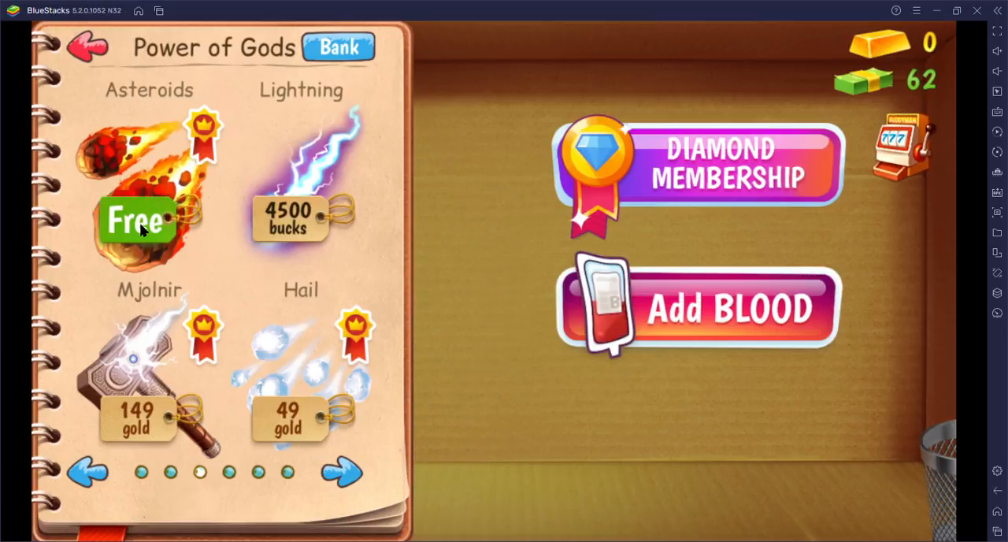
pyautogui.click(136, 222)
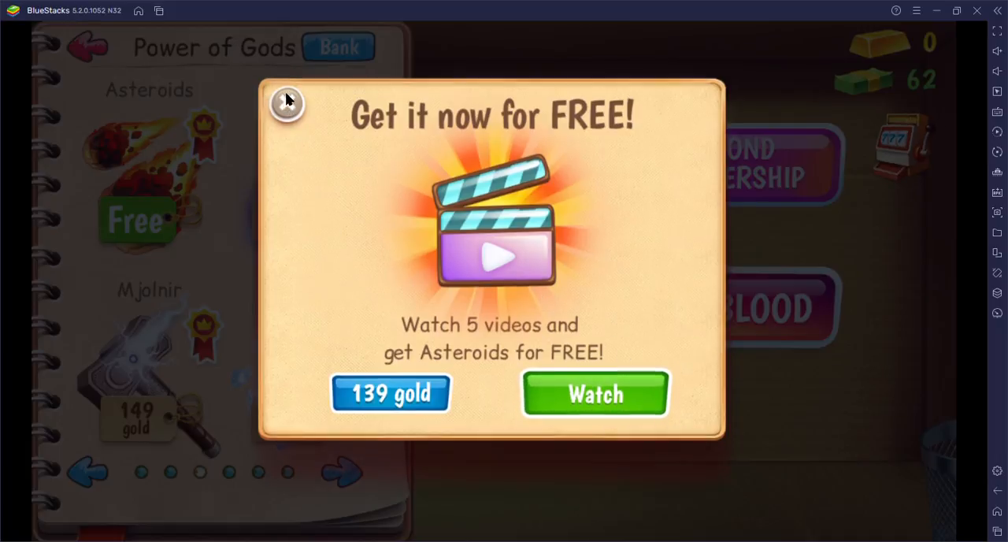
pyautogui.click(287, 104)
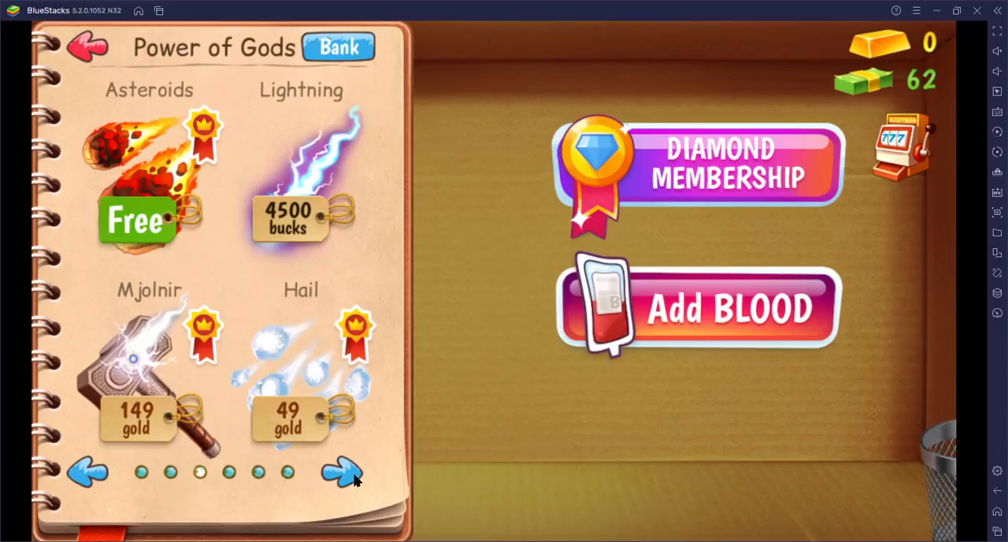
pyautogui.click(344, 471)
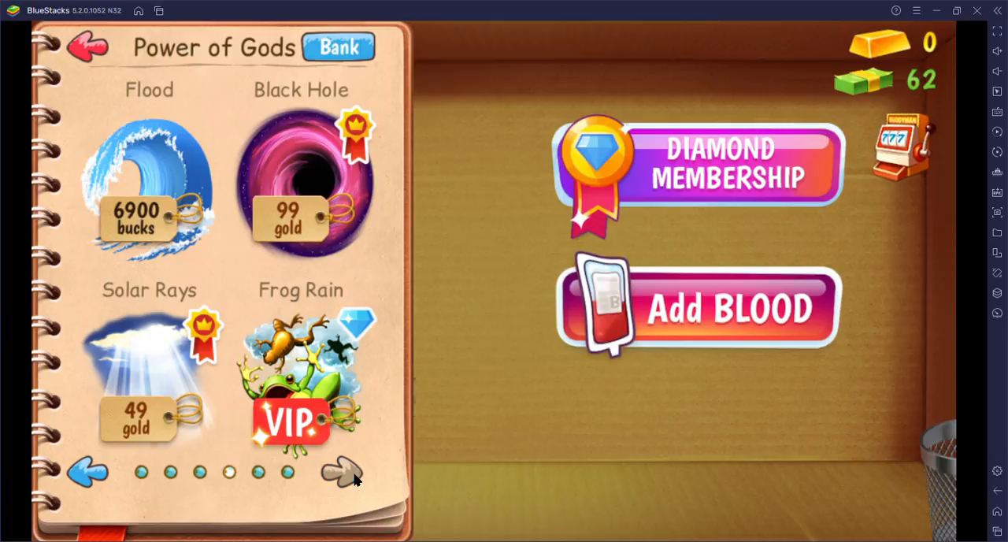
# Go back to the category list and choose Animals with wasps, shark, piranha and bats
pyautogui.click(342, 471)
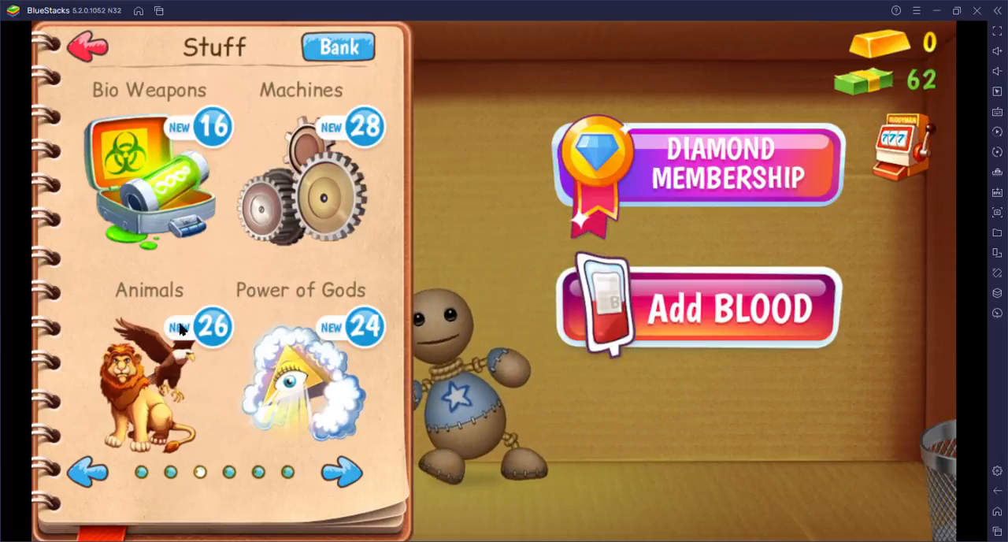
pyautogui.click(149, 378)
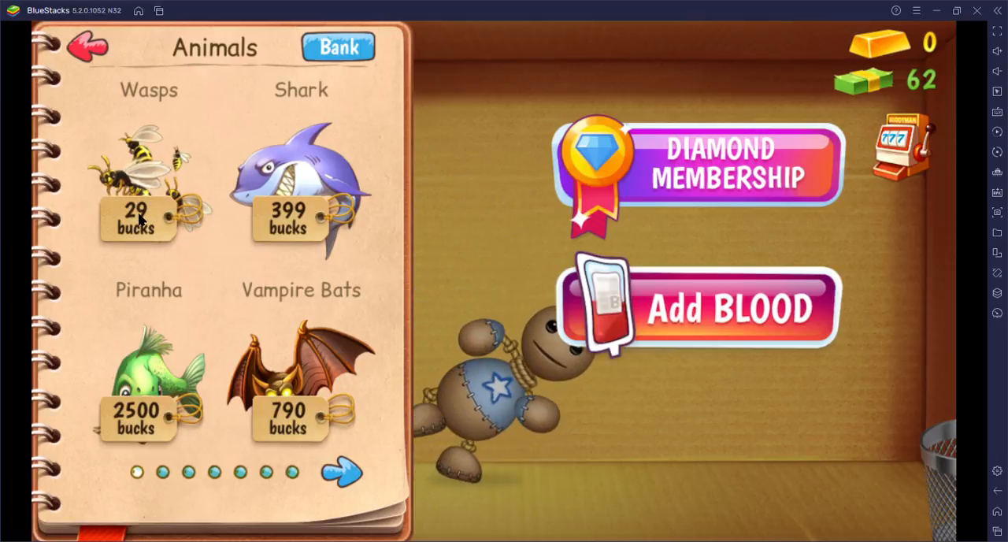
# Buy the Wasps and let them sting Buddy until a gift box appears
pyautogui.click(136, 219)
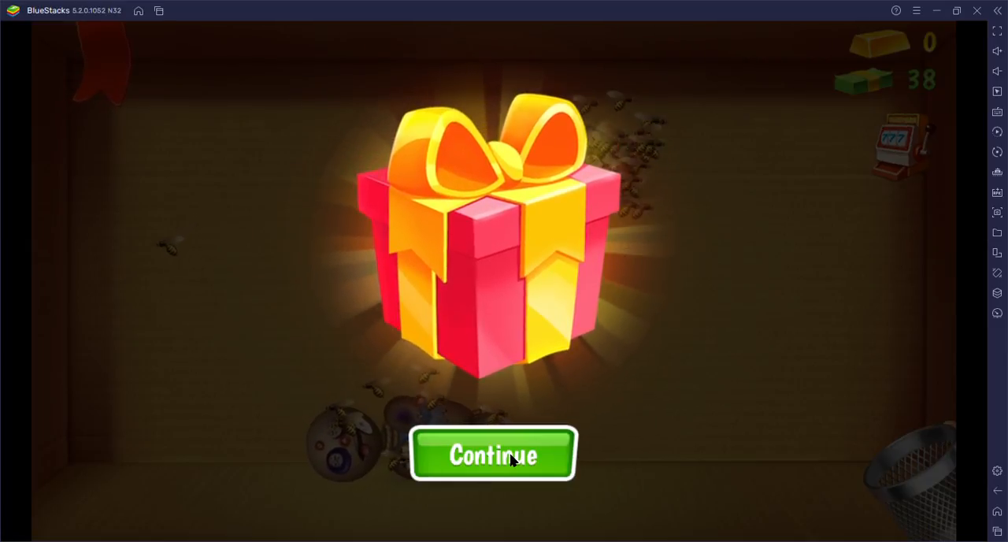
# Continue past the gift screen and hit Buddy while the wasps swarm him
pyautogui.click(492, 455)
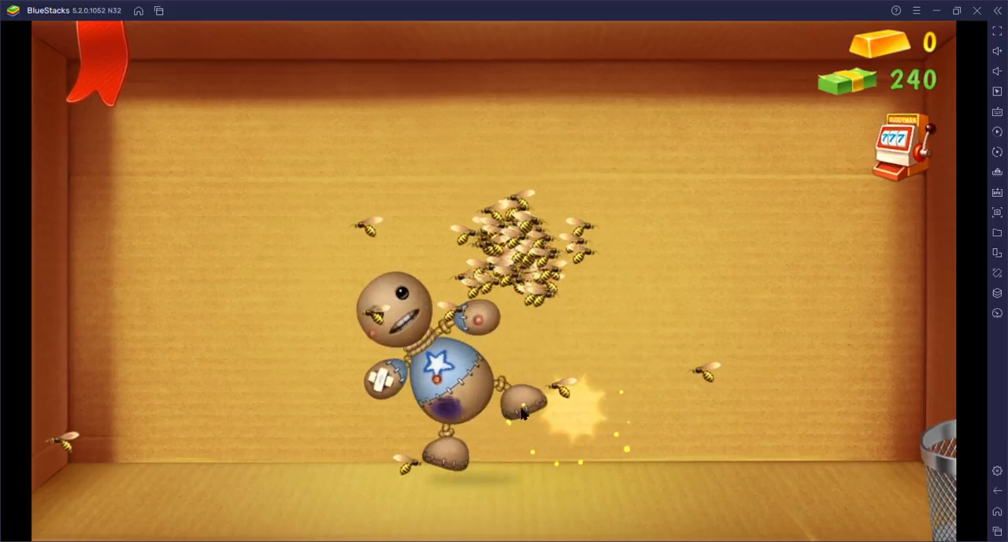
pyautogui.click(520, 412)
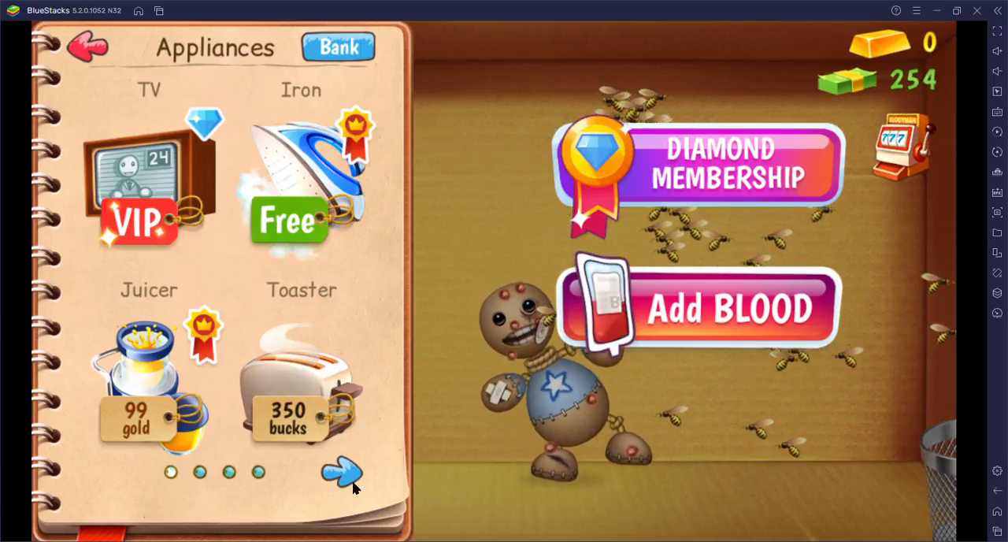
# Page through the Appliances listings past the microwave and toothbrush until a gift appears
pyautogui.click(341, 473)
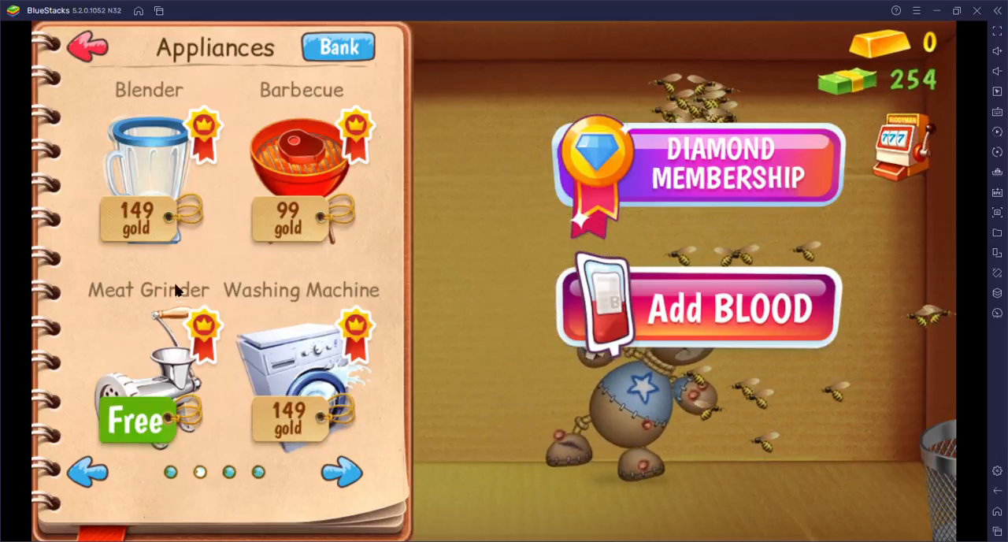
pyautogui.click(341, 473)
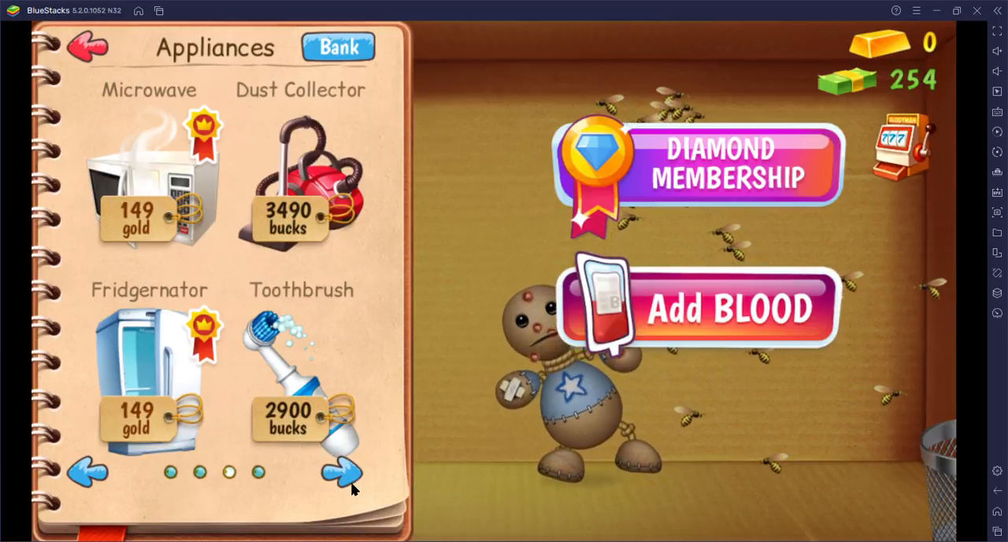
pyautogui.click(341, 471)
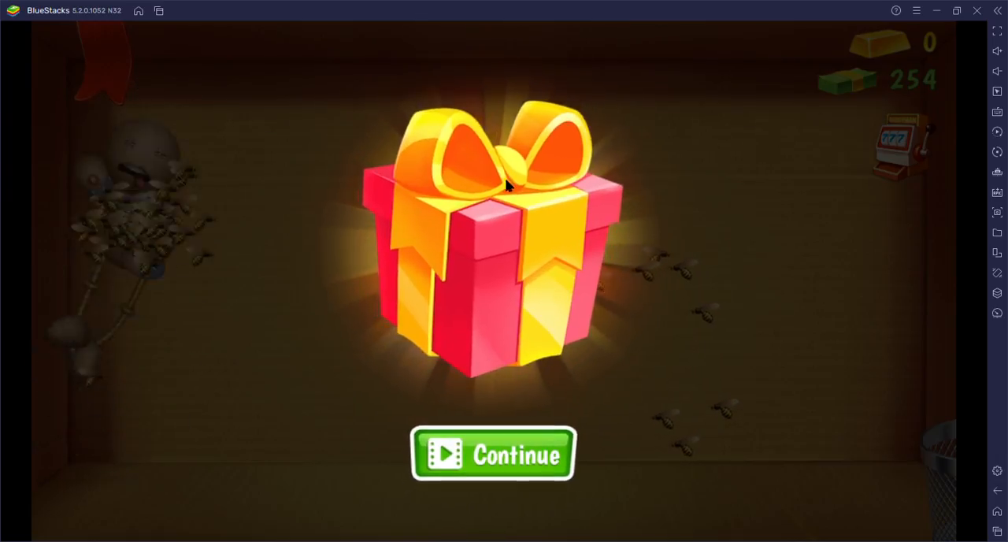
# Watch the video for the gift and close the Lords Mobile ad so the box opens
pyautogui.click(492, 454)
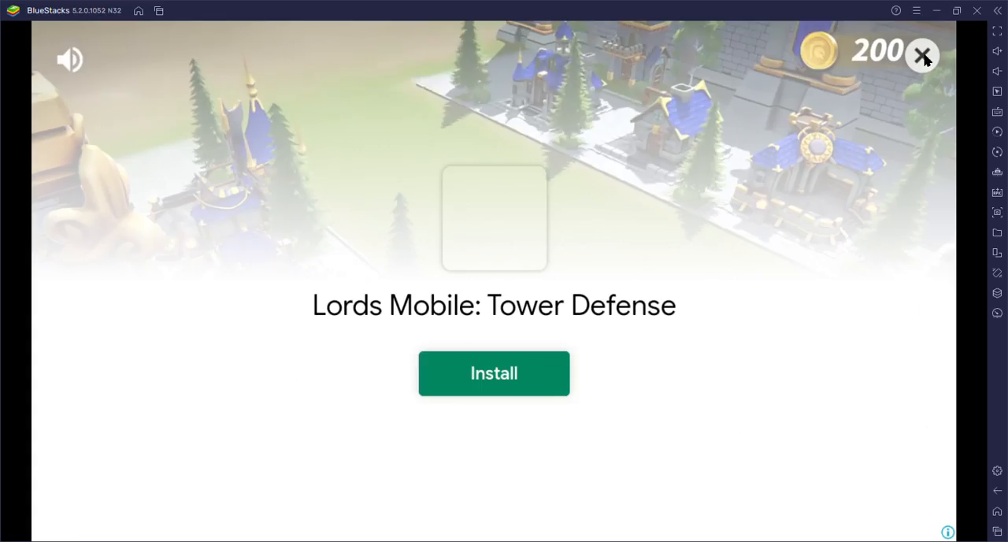
pyautogui.click(923, 56)
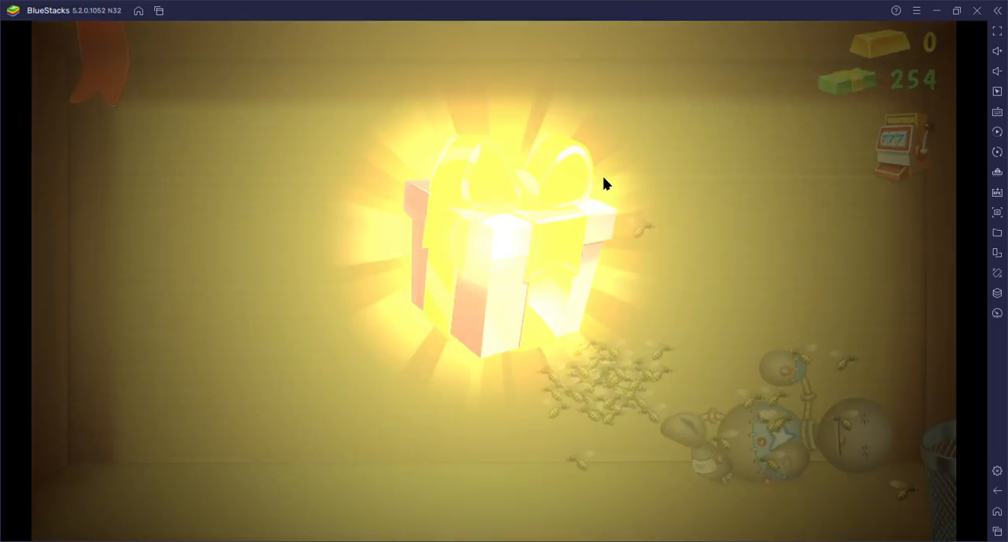
# Claim the gift's 5 gold plainly, declining the X2 doubling offer
pyautogui.click(504, 236)
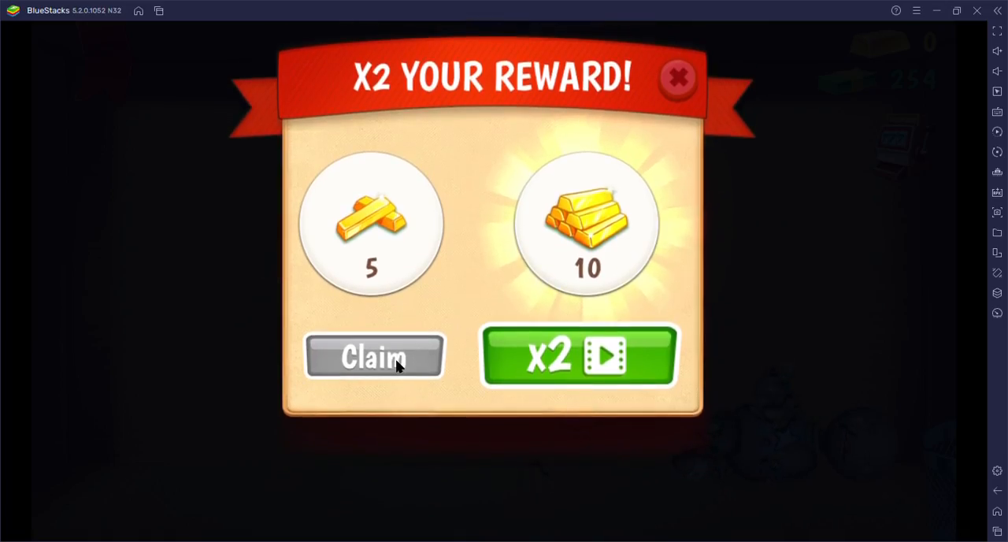
pyautogui.click(373, 356)
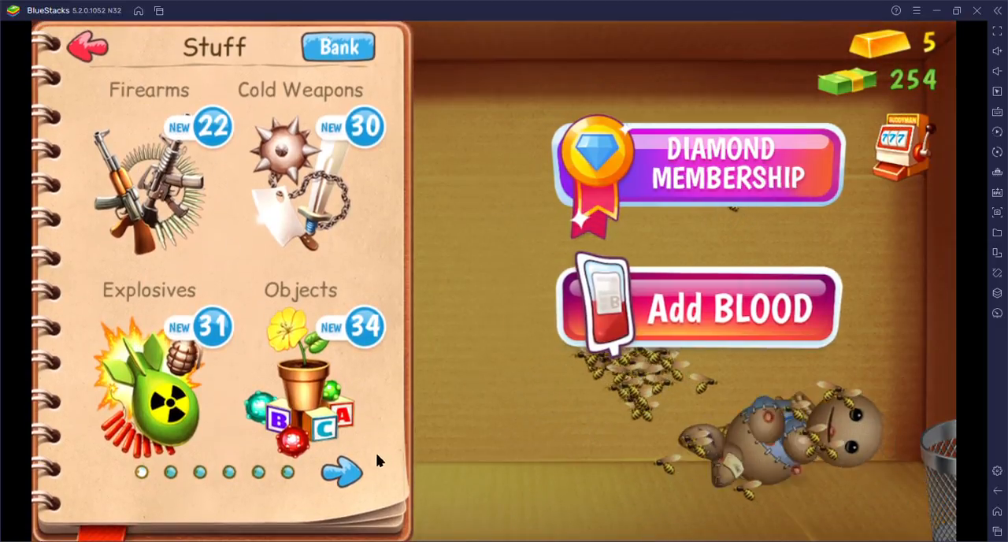
# Reach the Appliances page (TV, Iron, Juicer, Toaster) and dismiss the out-of-bucks popup
pyautogui.click(342, 471)
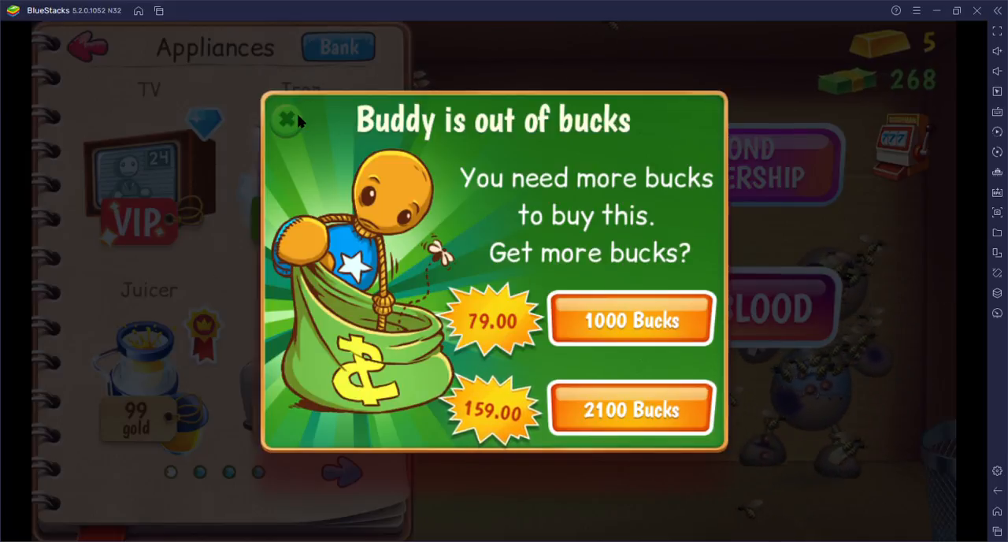
pyautogui.click(285, 117)
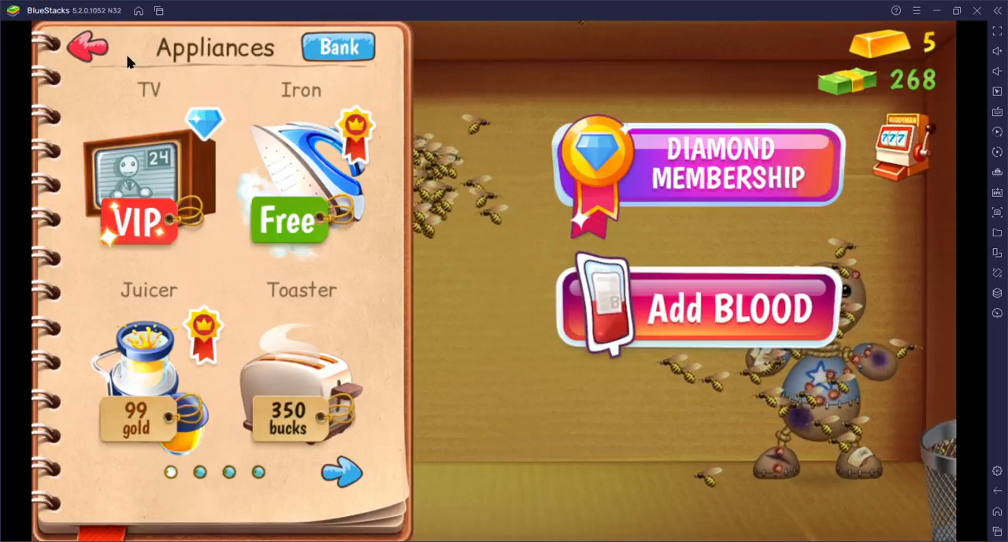
# Leave the Appliances shop and hit Buddy twice under the wasps, bucks reaching 271
pyautogui.click(88, 48)
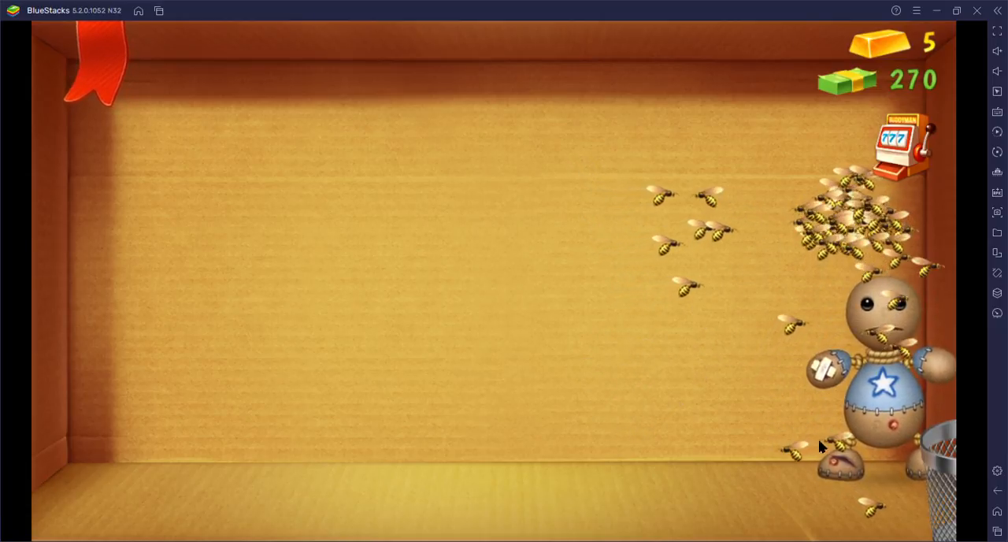
pyautogui.click(885, 381)
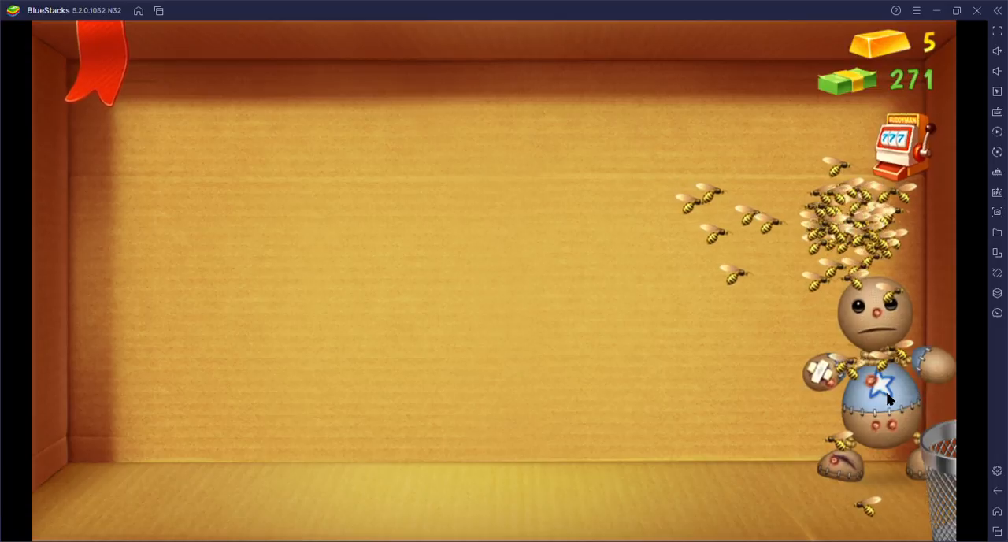
pyautogui.click(885, 386)
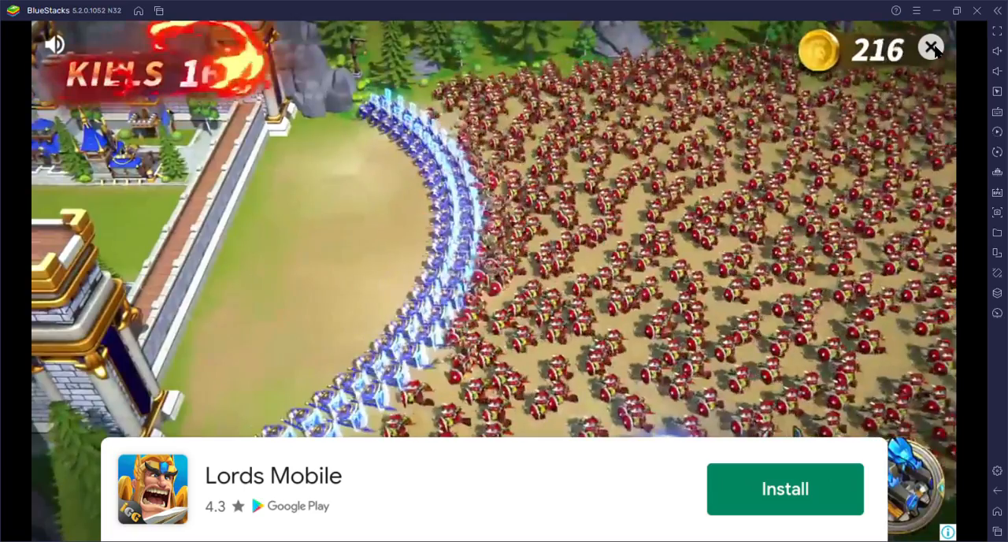
# Close the Lords Mobile ad and knock Buddy across the wasp-filled room
pyautogui.click(931, 48)
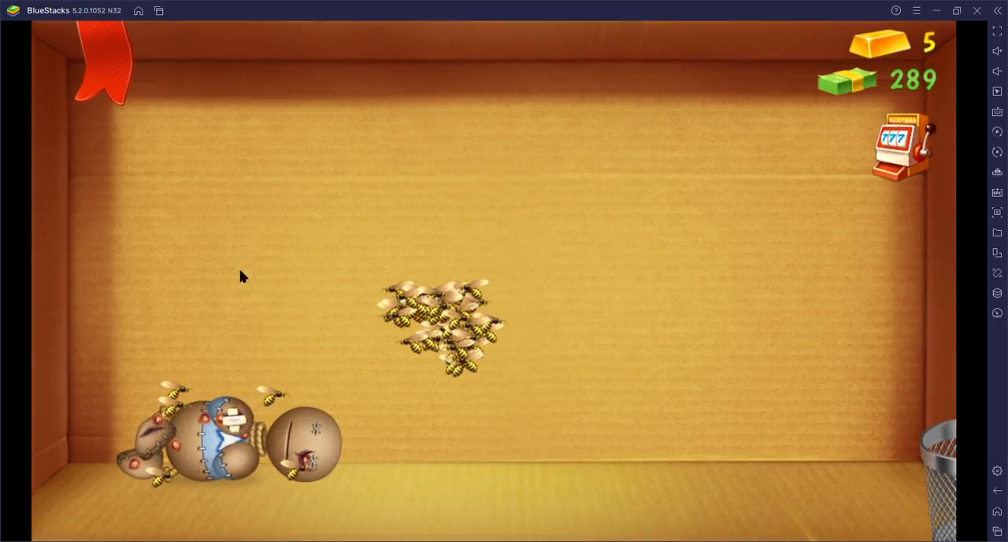
pyautogui.click(118, 370)
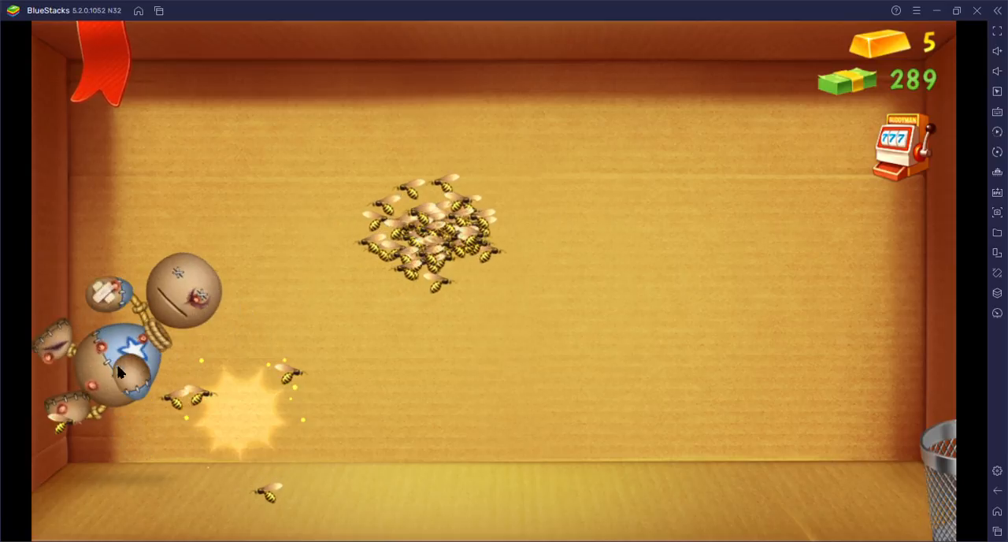